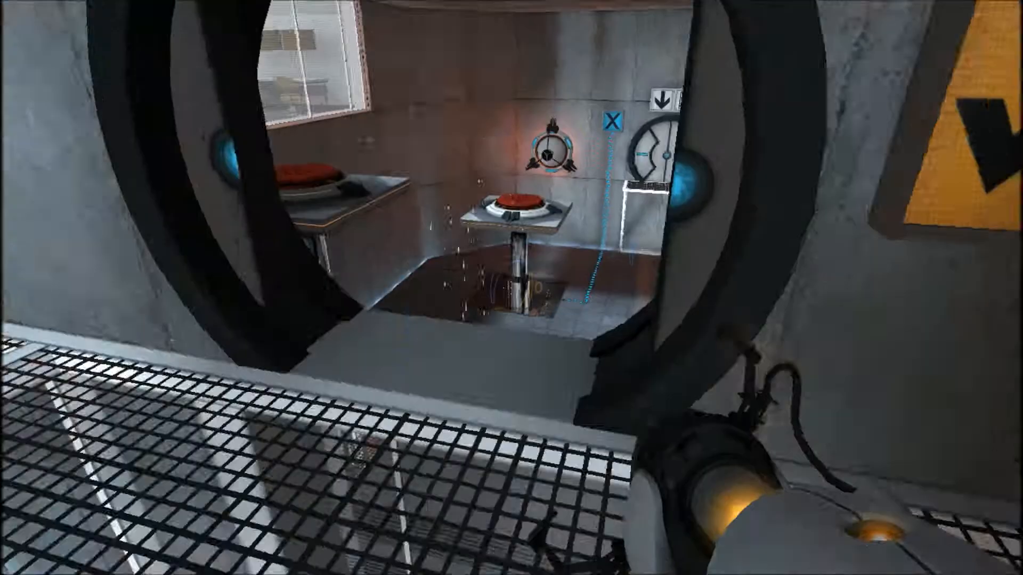
mouse_move(511, 287)
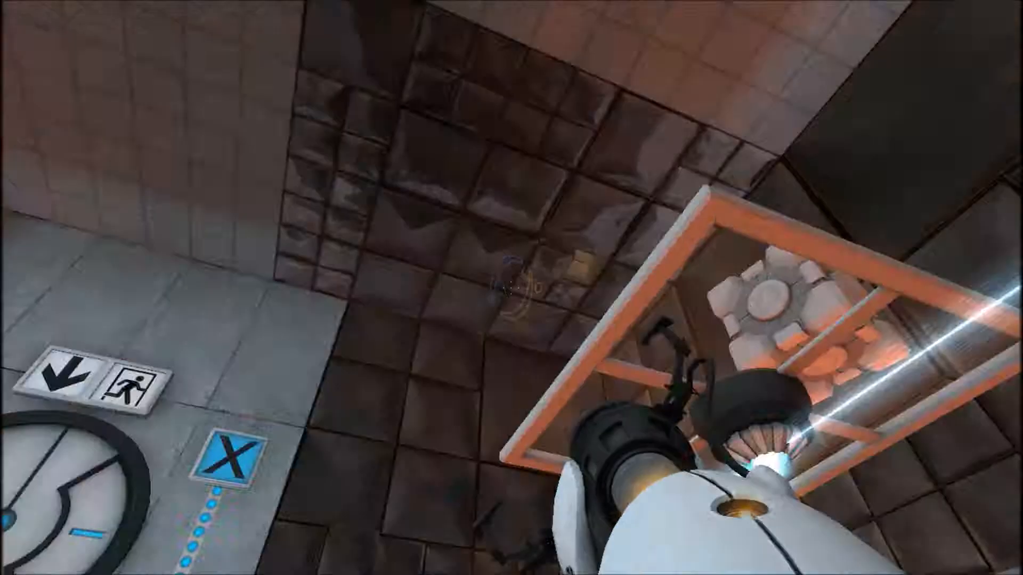
mouse_move(512, 288)
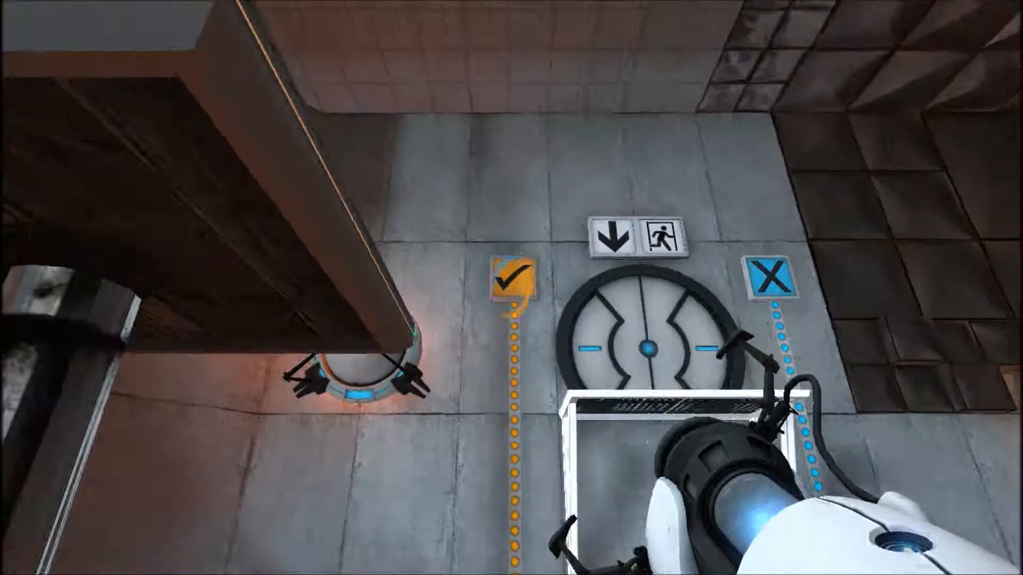
mouse_move(512, 288)
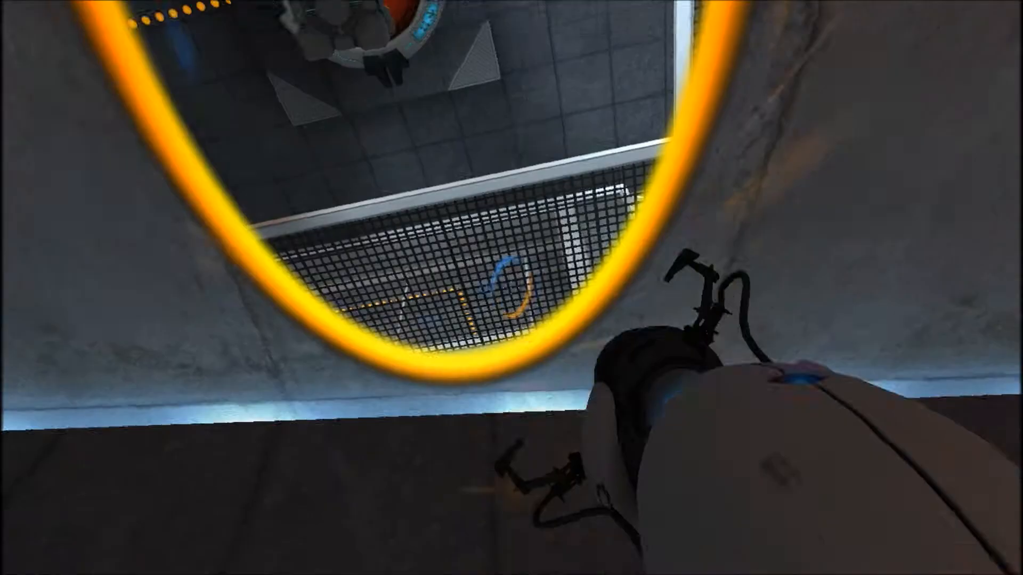
mouse_move(511, 287)
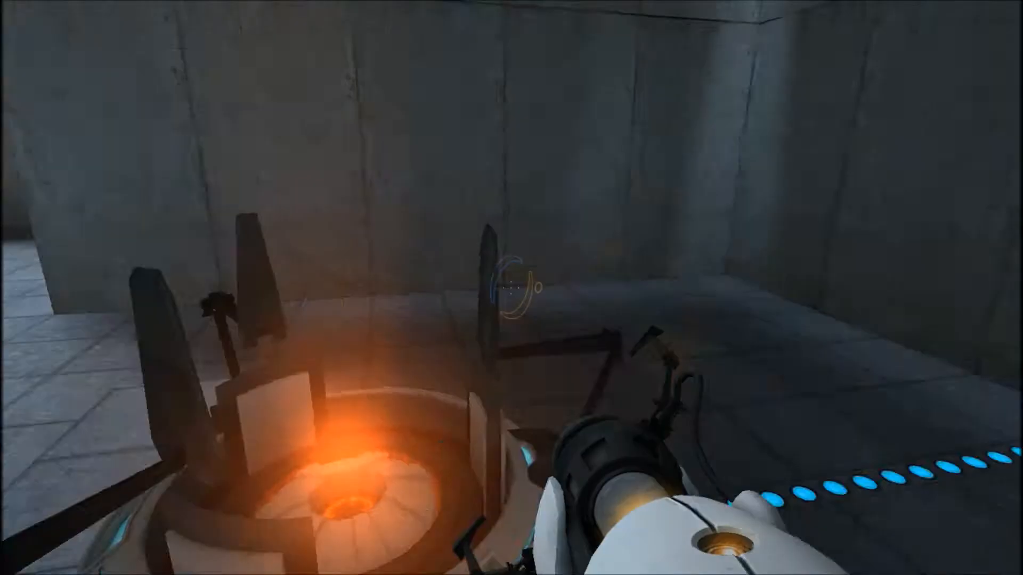
mouse_move(511, 288)
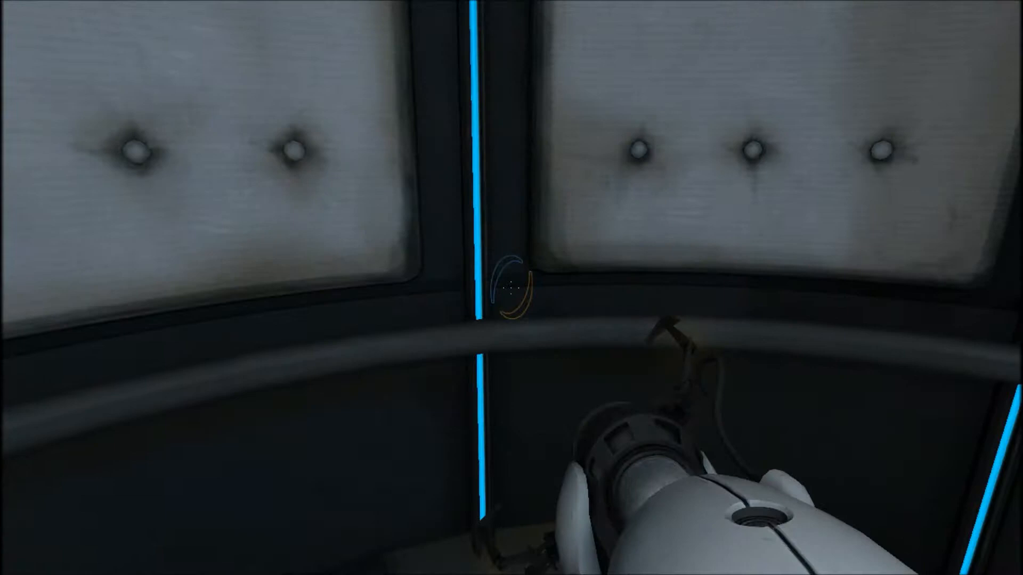
mouse_move(511, 288)
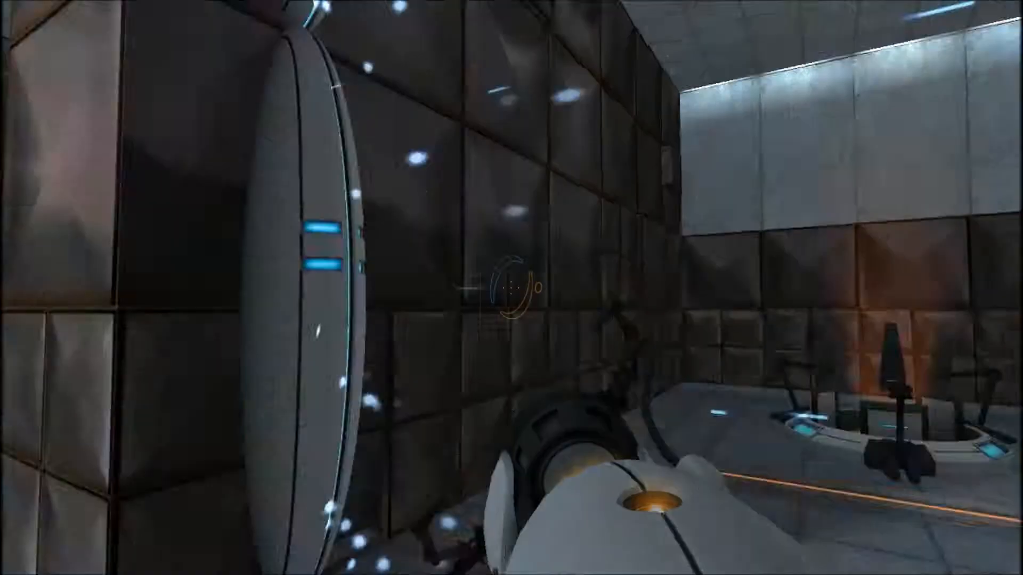
mouse_move(512, 288)
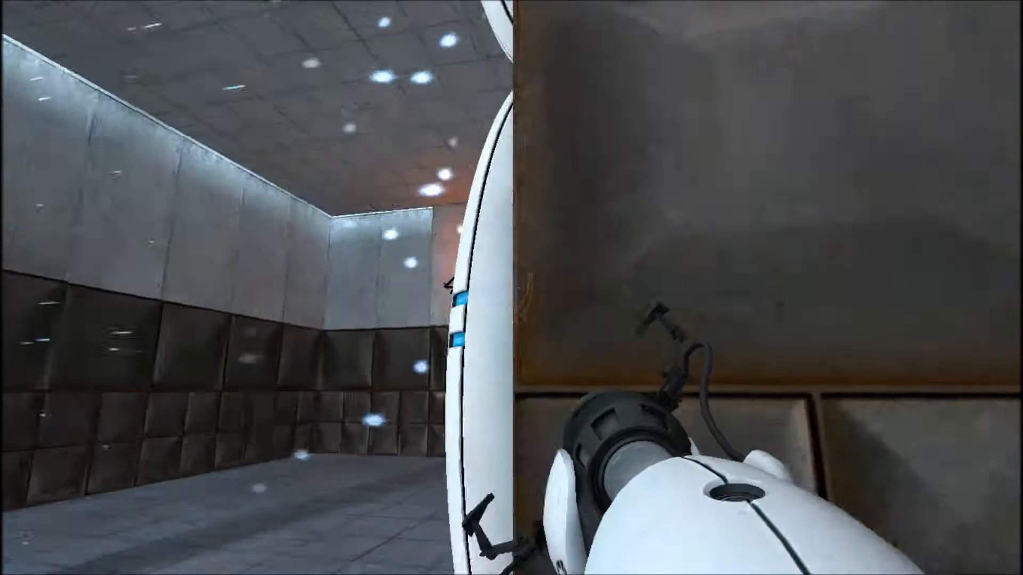
mouse_move(511, 288)
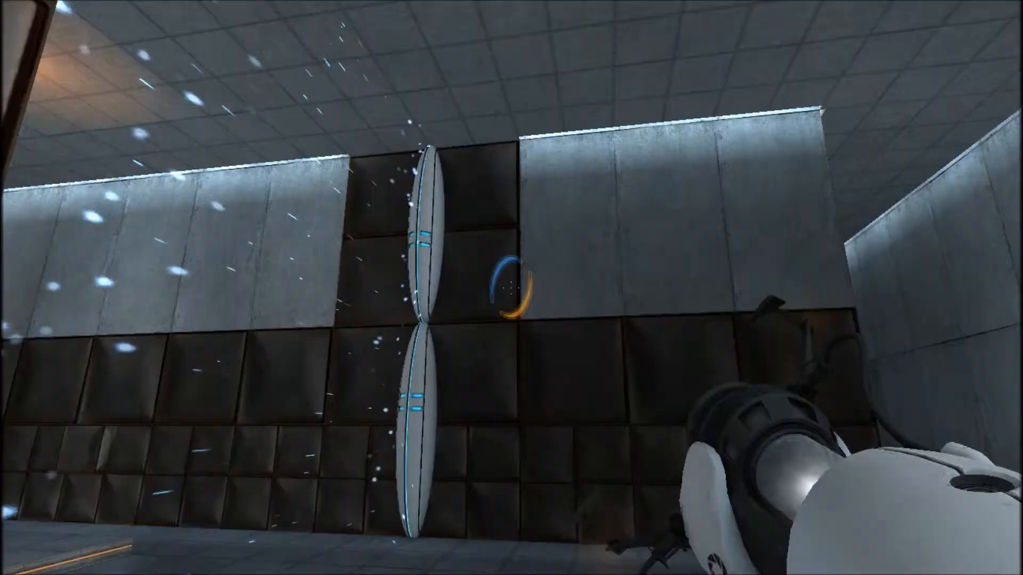
mouse_move(512, 288)
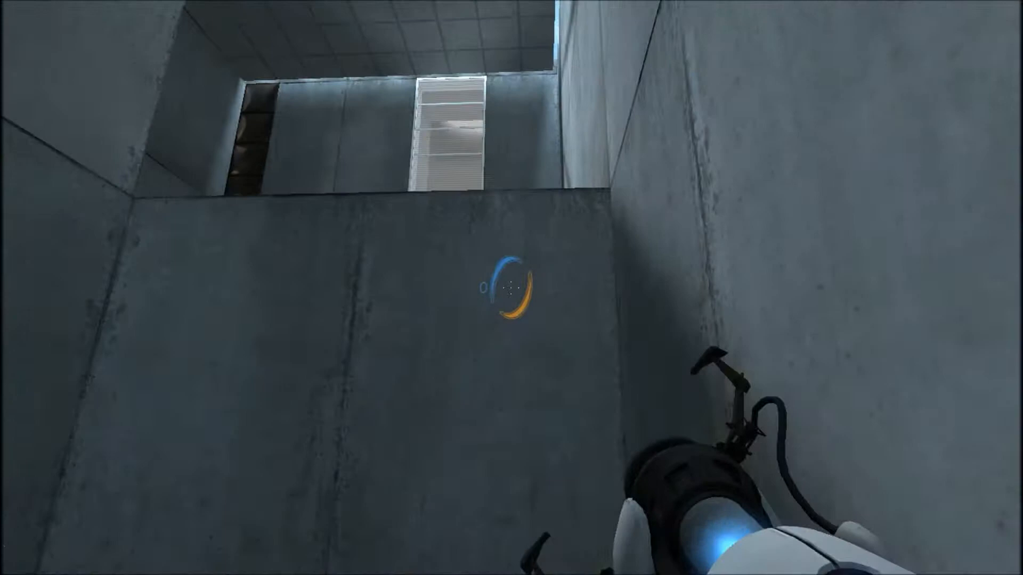
left_click(511, 288)
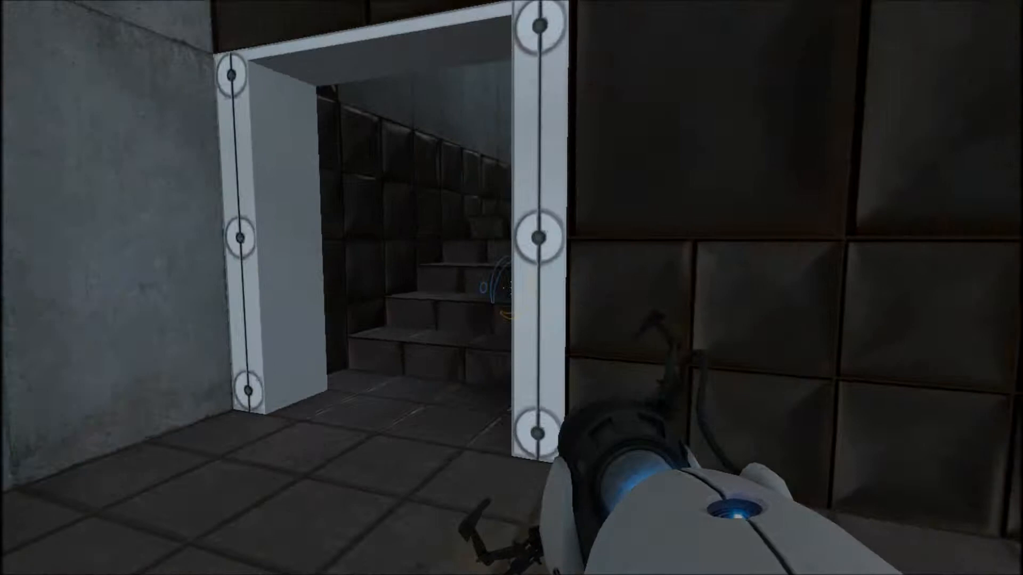
left_click(512, 288)
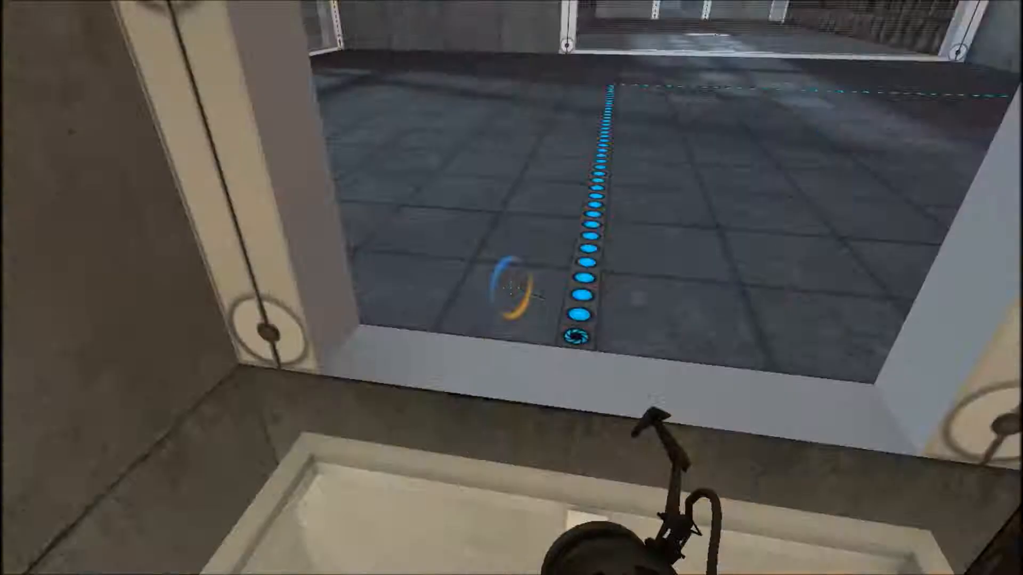
mouse_move(512, 288)
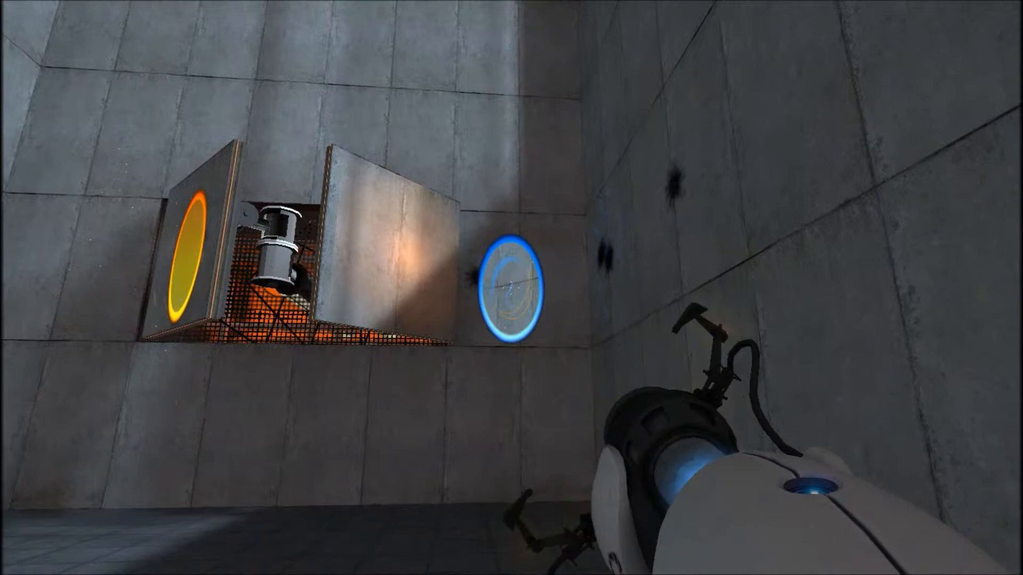
mouse_move(511, 288)
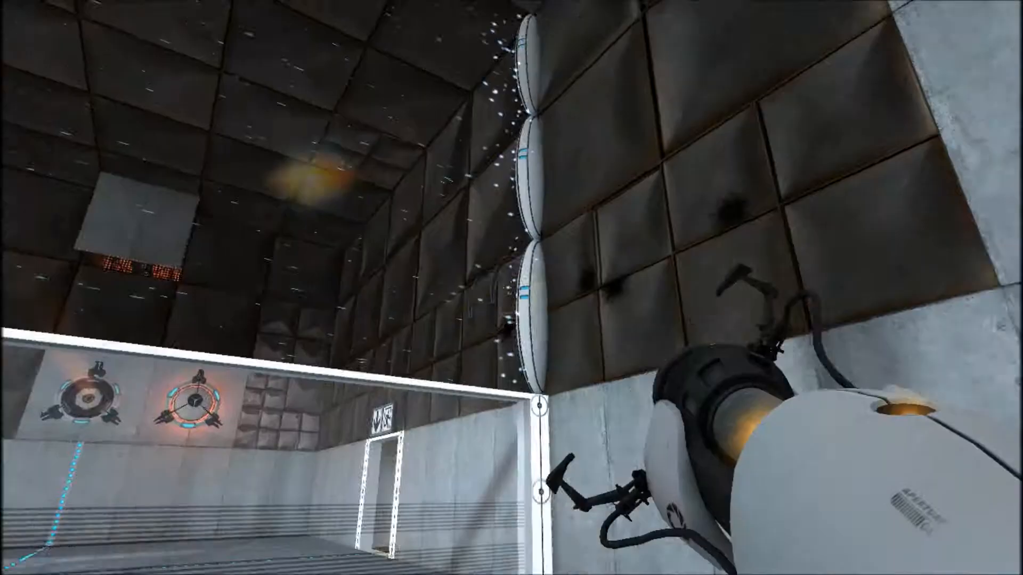
mouse_move(512, 288)
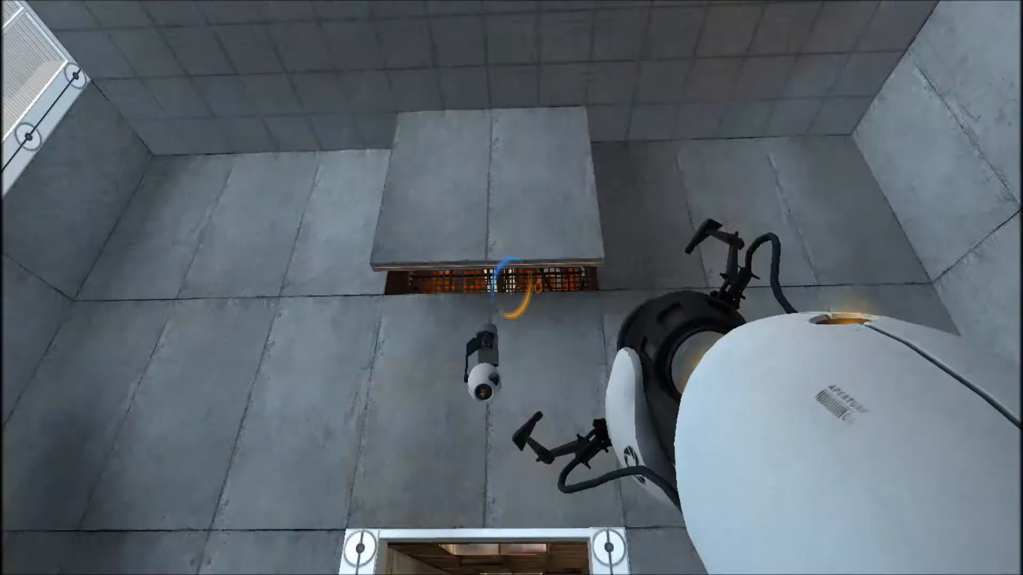
mouse_move(512, 288)
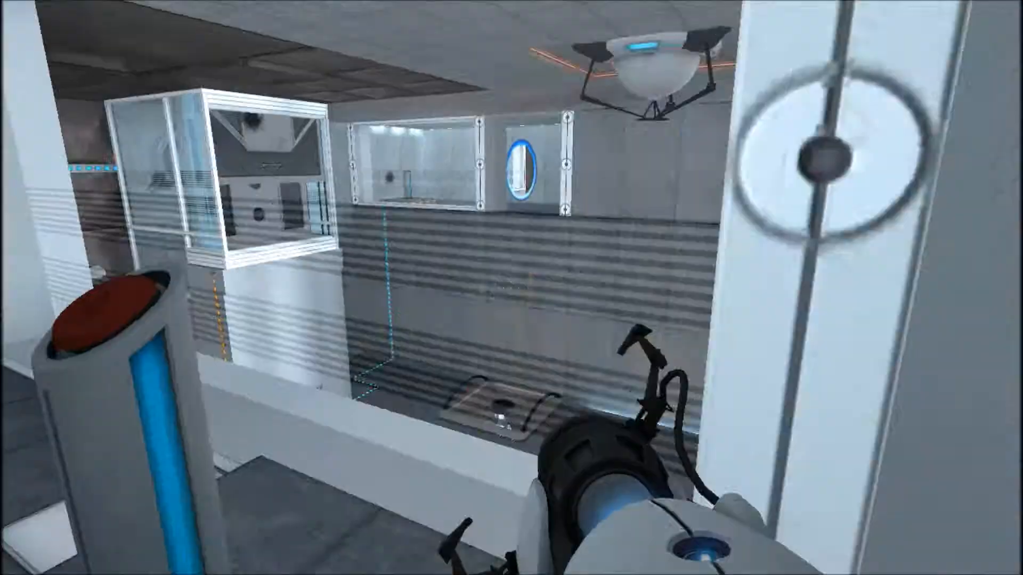
left_click(842, 173)
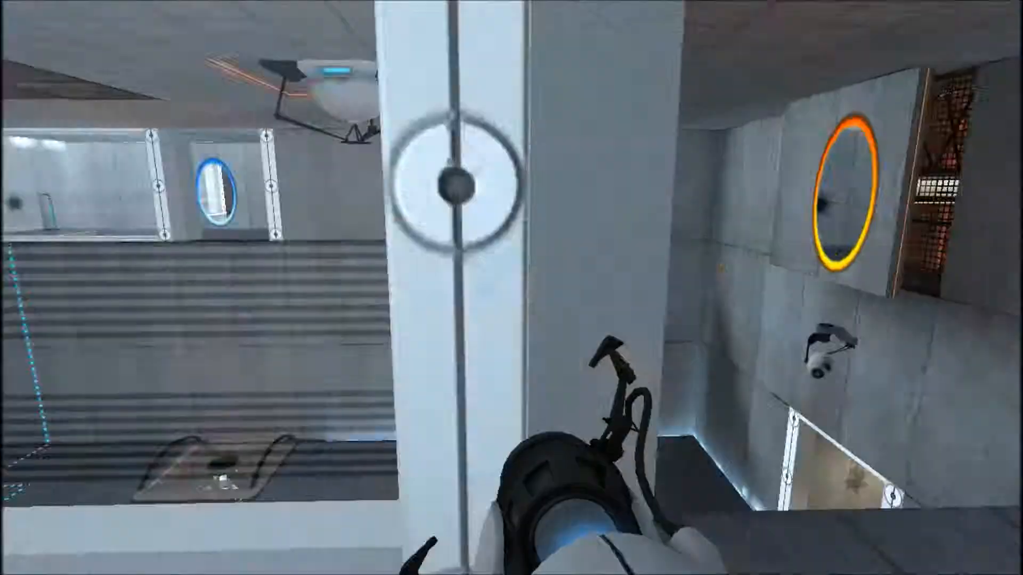